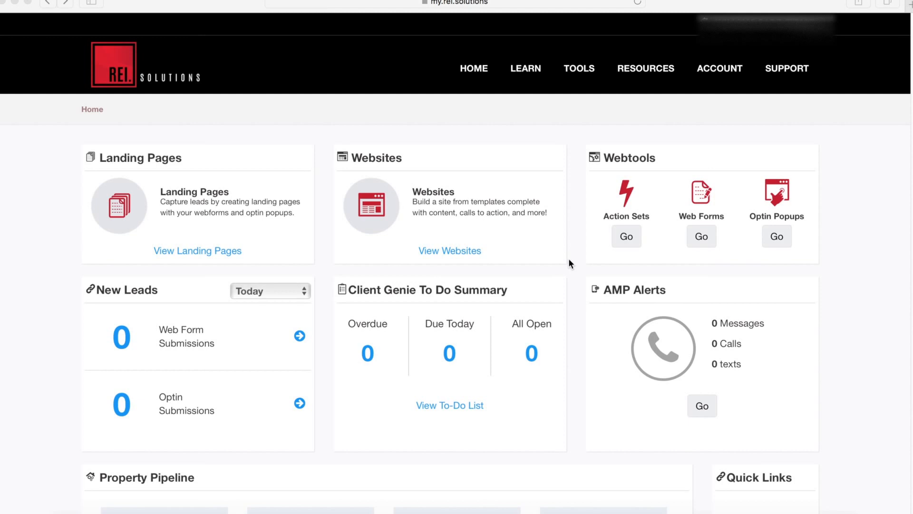
mouse_move(716, 378)
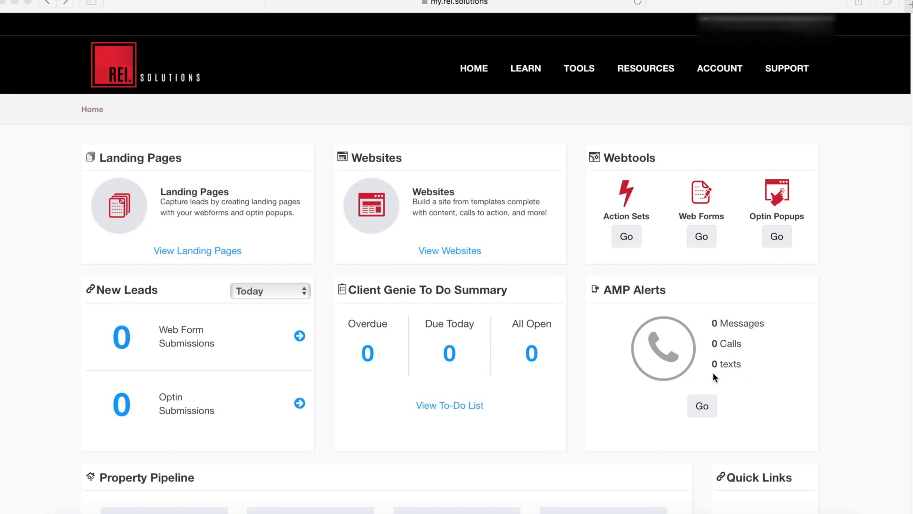
- Open Client Genie from the TOOLS menu to reach its Action Center home
click(579, 68)
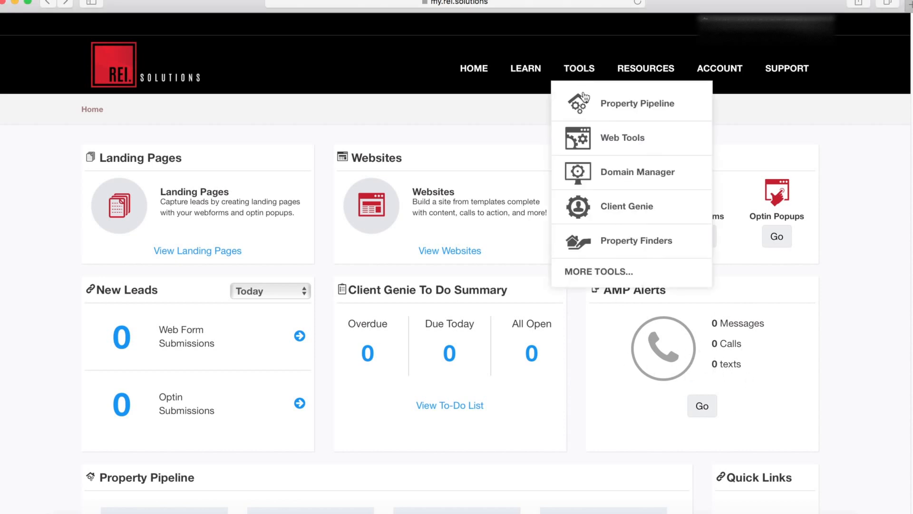
click(627, 206)
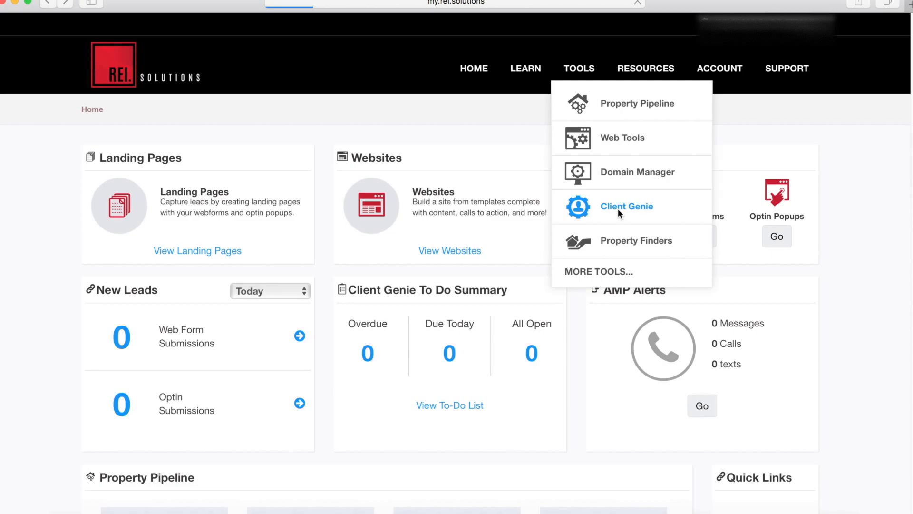
click(627, 205)
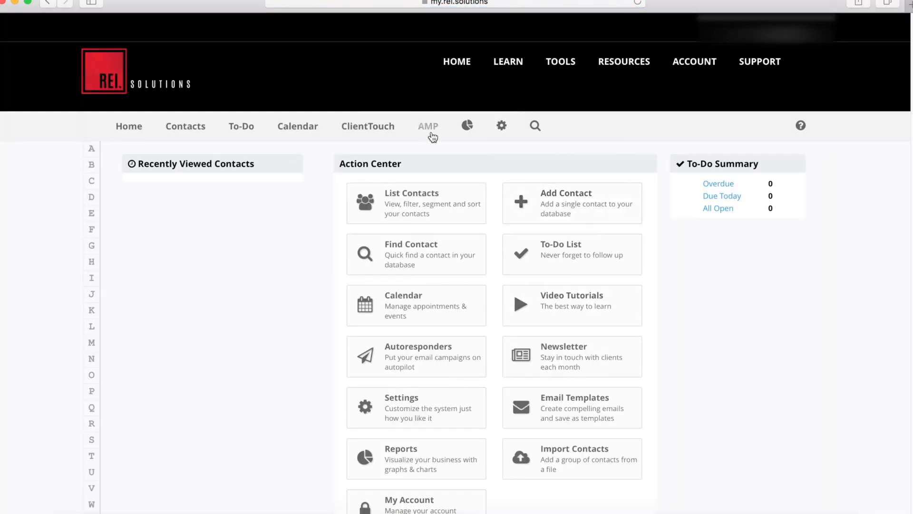
- In the AMP Greeting section, create a new greeting named 'New Message' and continue to its phone recording instructions
click(428, 126)
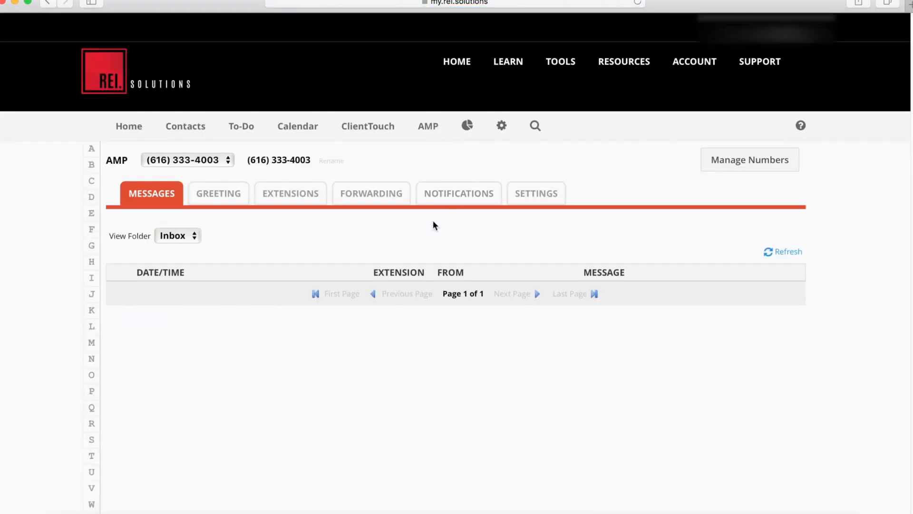
mouse_move(211, 205)
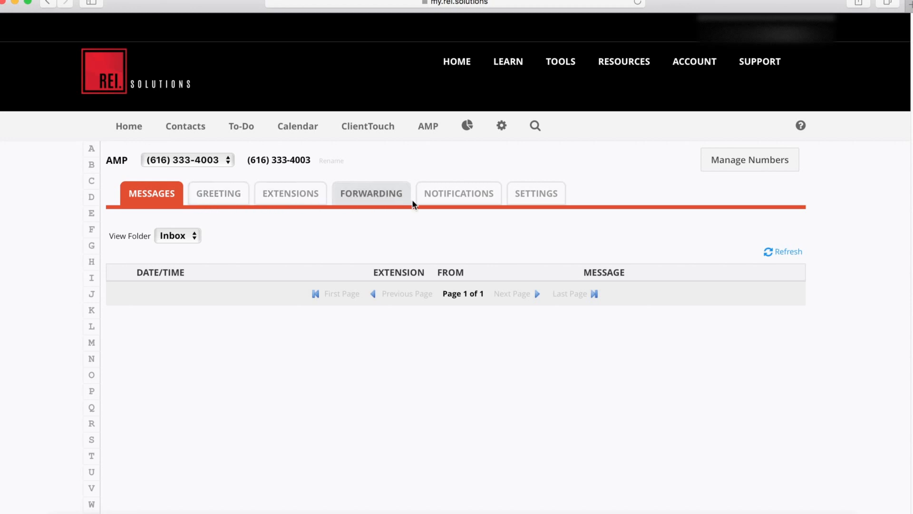
mouse_move(554, 203)
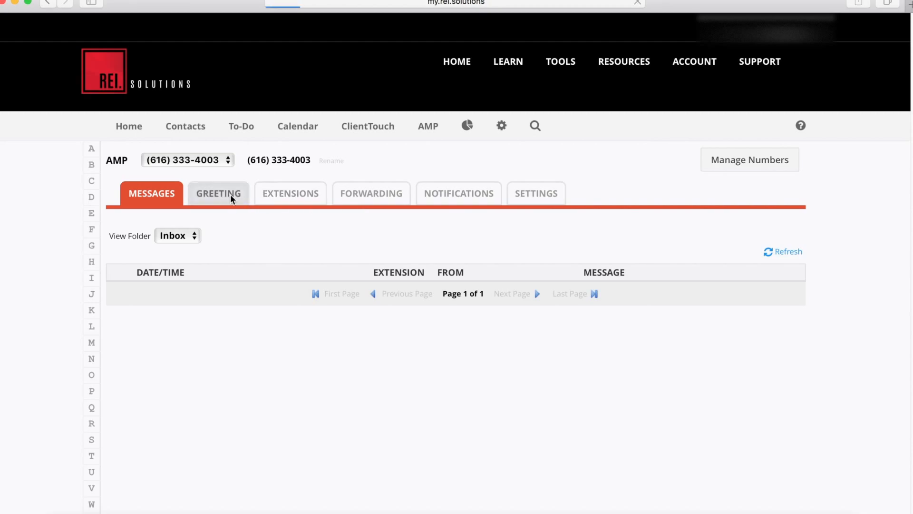
click(218, 194)
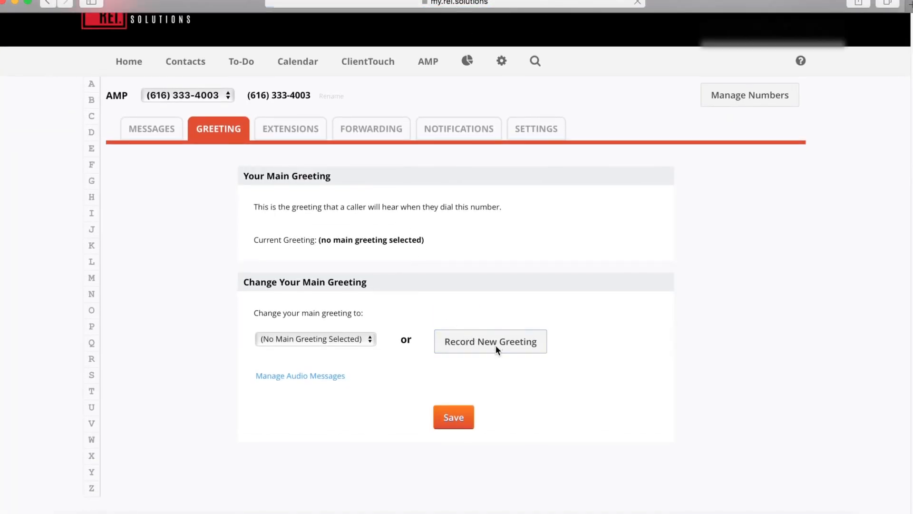
click(491, 340)
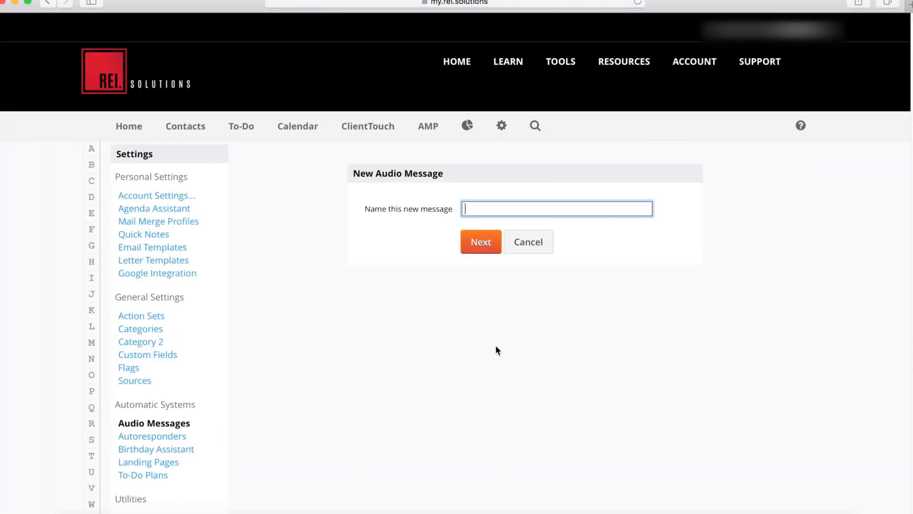
text(New Message)
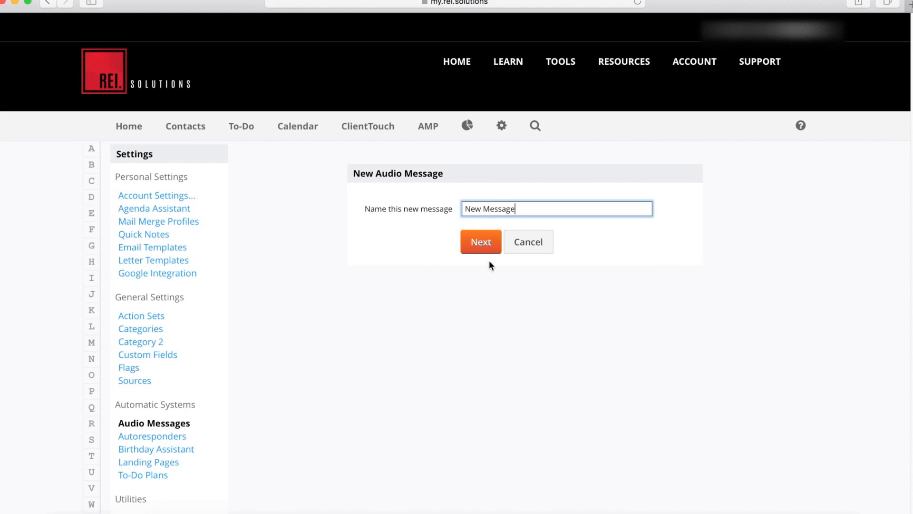
click(480, 241)
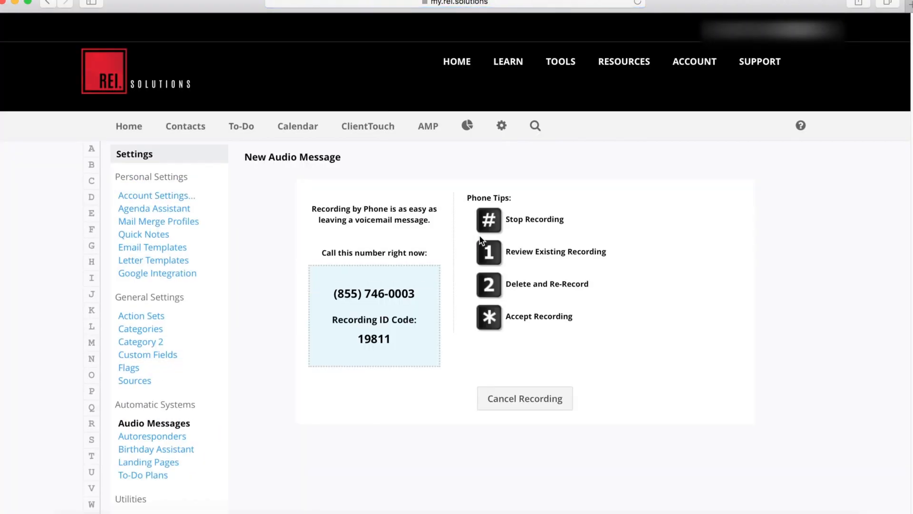
mouse_move(491, 251)
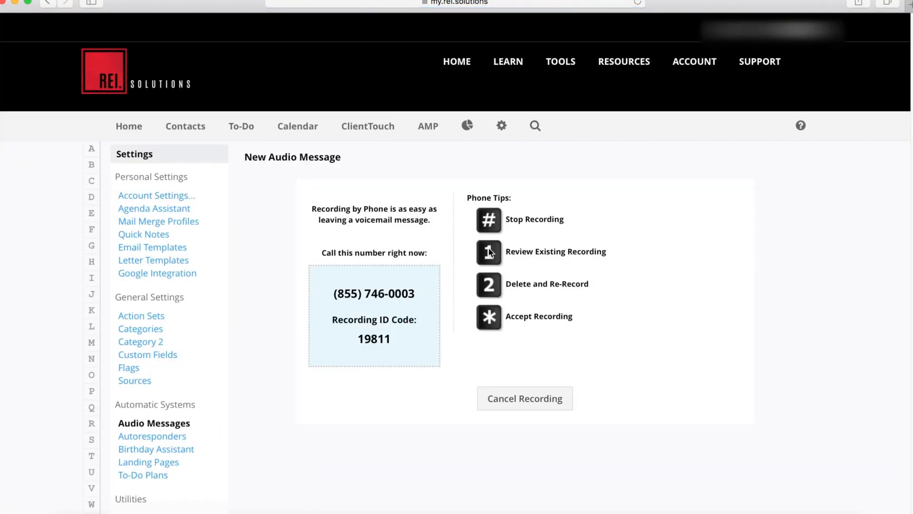
mouse_move(662, 359)
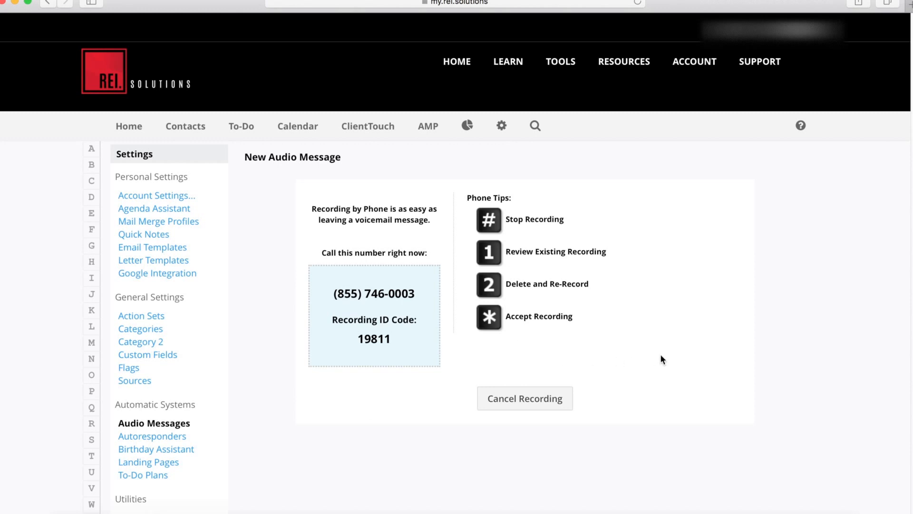